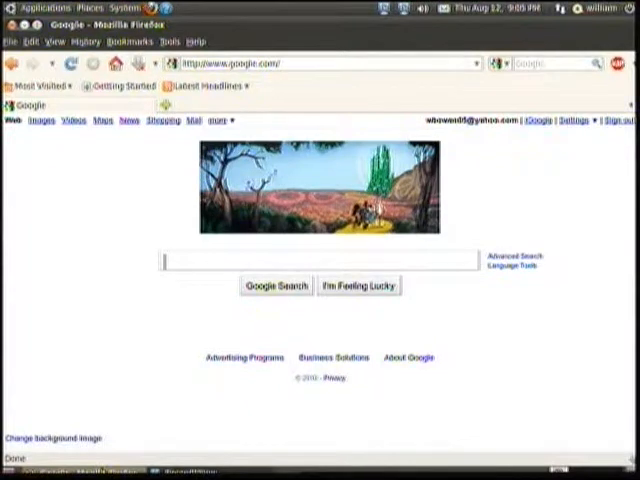
{"action": "mouse_move", "coordinate": [172, 393]}
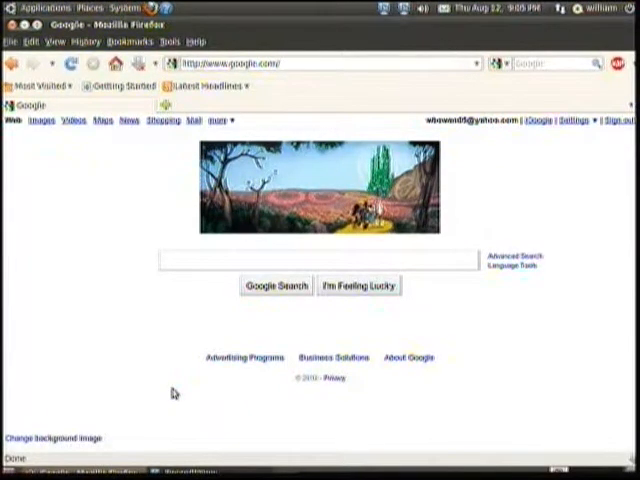
{"action": "mouse_move", "coordinate": [227, 120]}
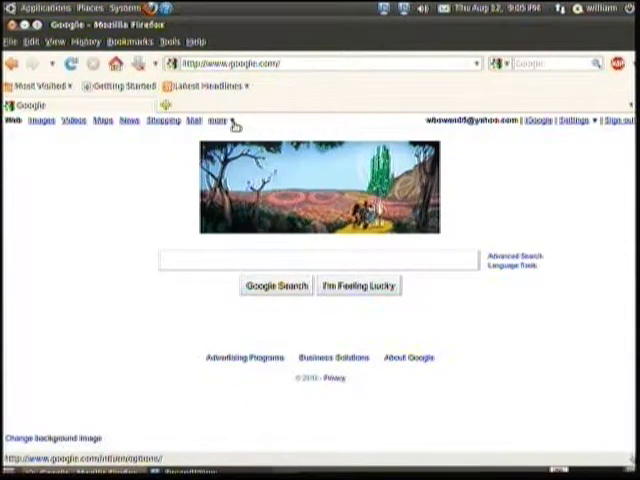
- Open the 'more' list of Google services to reach Documents
{"action": "left_click", "coordinate": [210, 121]}
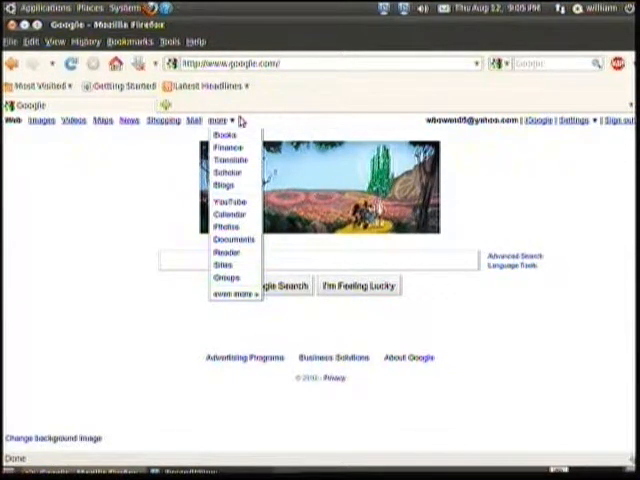
{"action": "mouse_move", "coordinate": [232, 240]}
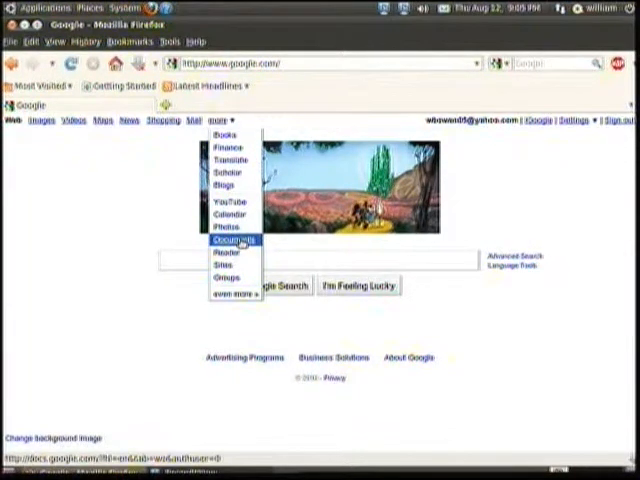
- Go to Google Documents and type 'Test Presentation' as the first slide's title
{"action": "left_click", "coordinate": [231, 240]}
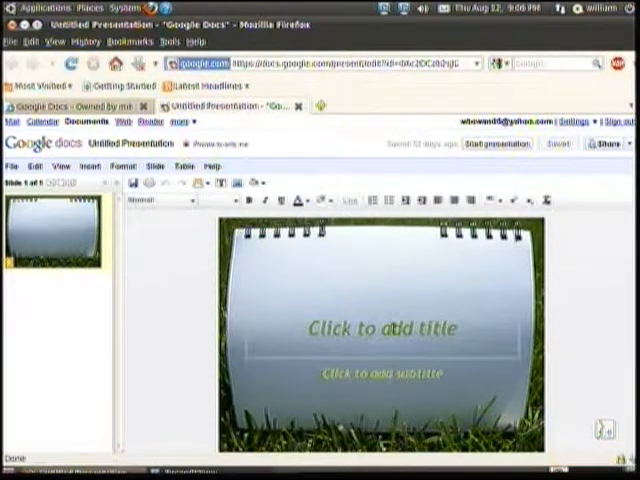
{"action": "left_click", "coordinate": [385, 328]}
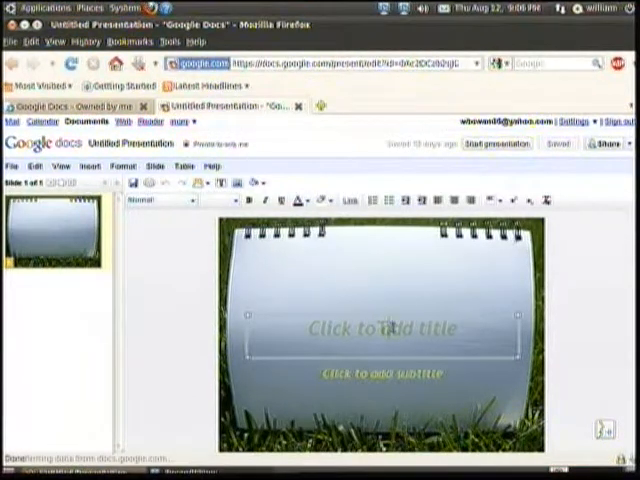
{"action": "left_click", "coordinate": [383, 328]}
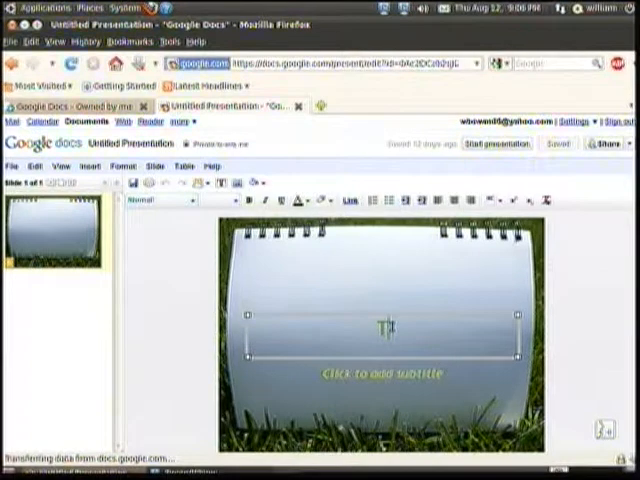
{"action": "type", "text": "Test"}
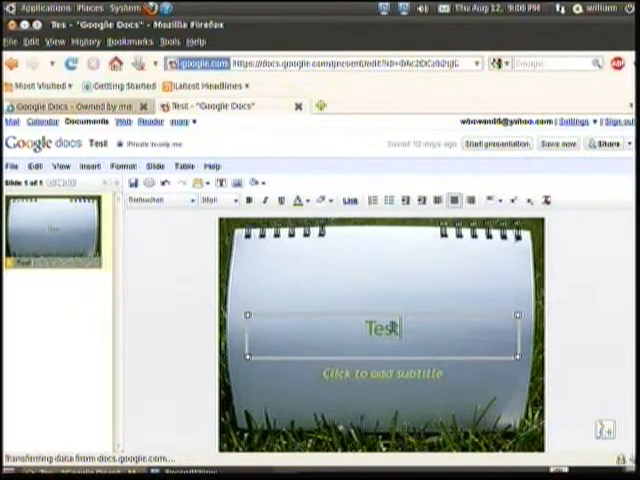
{"action": "type", "text": "Pre"}
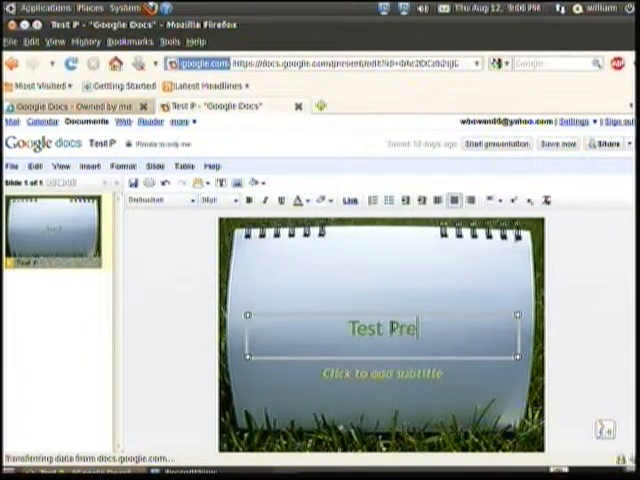
{"action": "type", "text": "senta"}
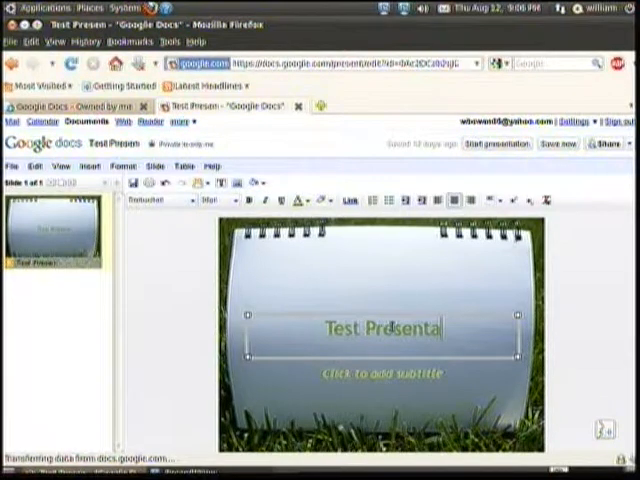
{"action": "type", "text": "tion"}
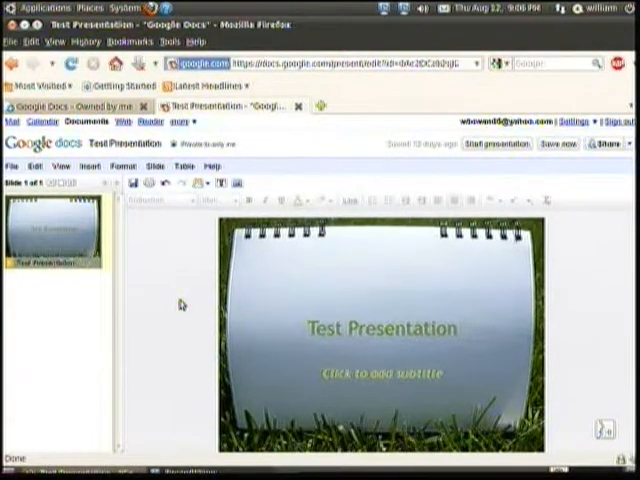
{"action": "mouse_move", "coordinate": [207, 191]}
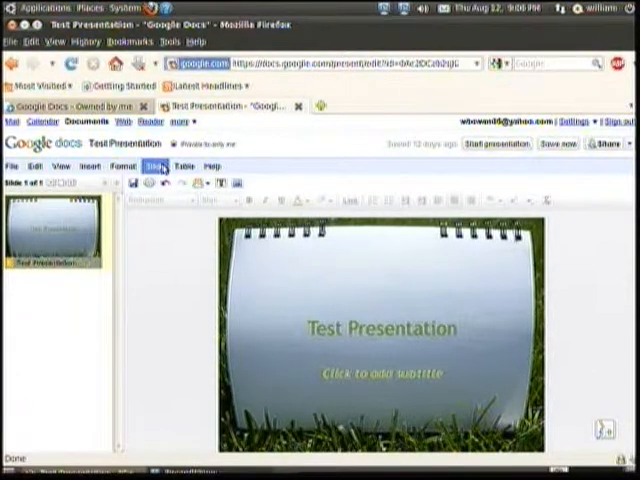
- Add a Two columns slide with 'Slide1' on the left and 'Slide2' on the right
{"action": "left_click", "coordinate": [156, 166]}
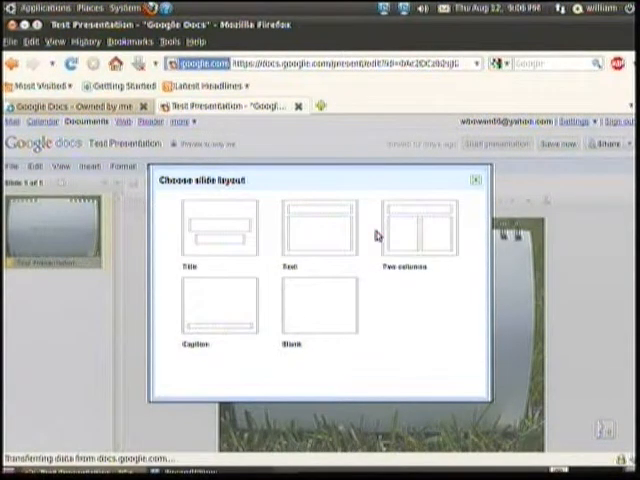
{"action": "left_click", "coordinate": [416, 228]}
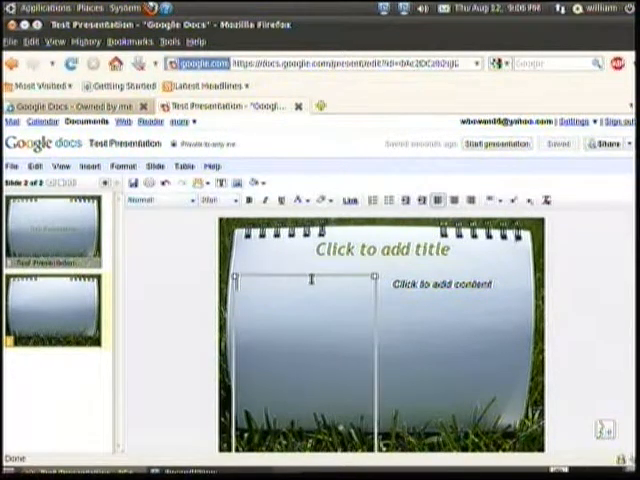
{"action": "type", "text": "Slide1"}
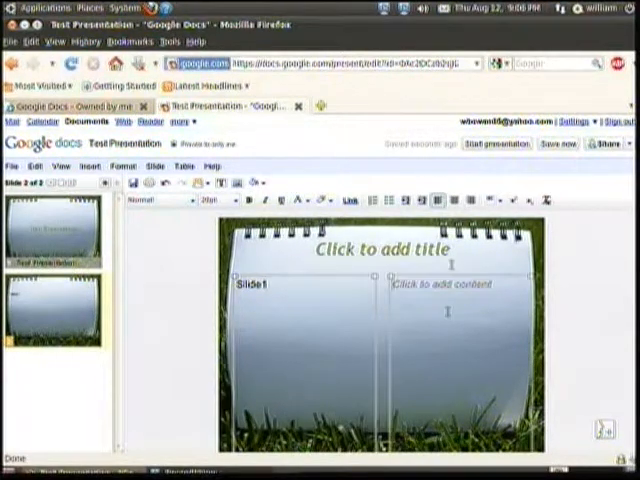
{"action": "left_click", "coordinate": [460, 290]}
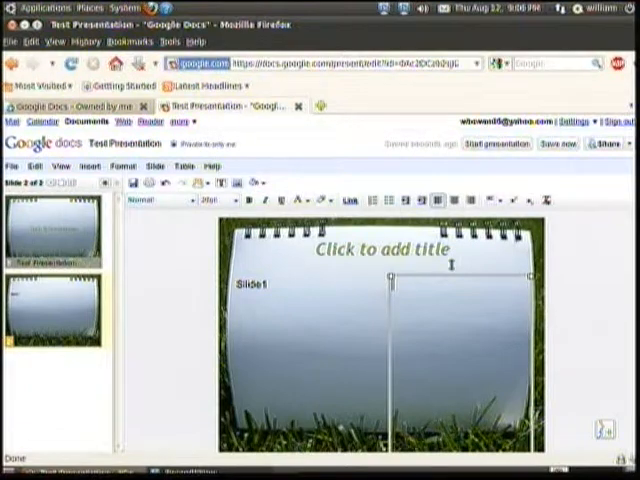
{"action": "type", "text": "Slide2"}
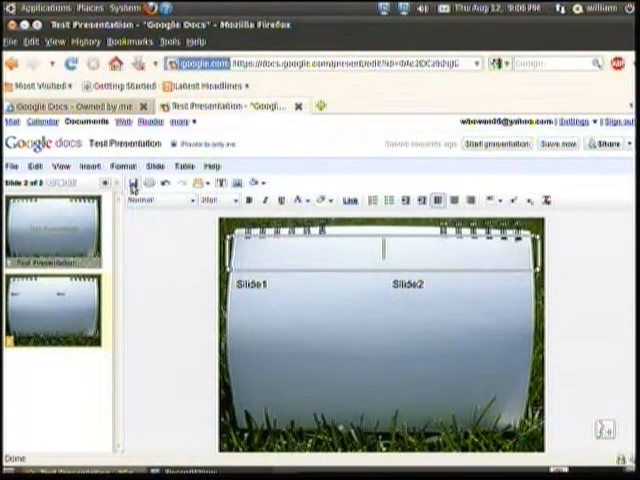
- Search Insert > Video for 'Test Presentation' and scroll through the results
{"action": "left_click", "coordinate": [153, 165]}
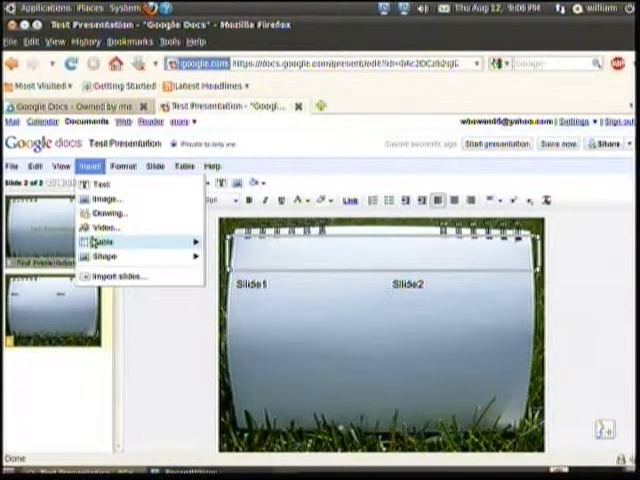
{"action": "mouse_move", "coordinate": [105, 200]}
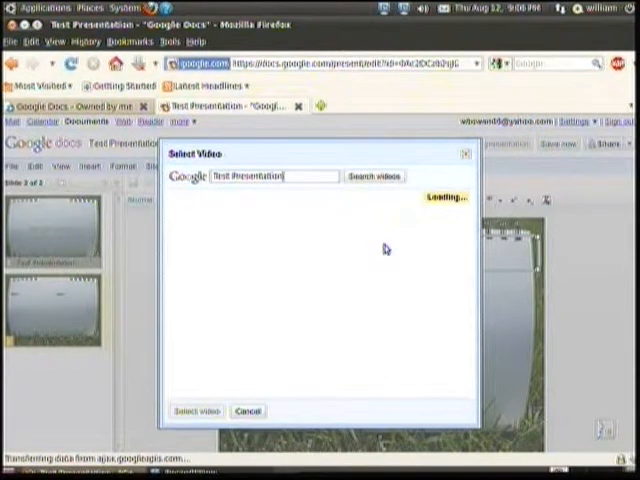
{"action": "left_click", "coordinate": [374, 176]}
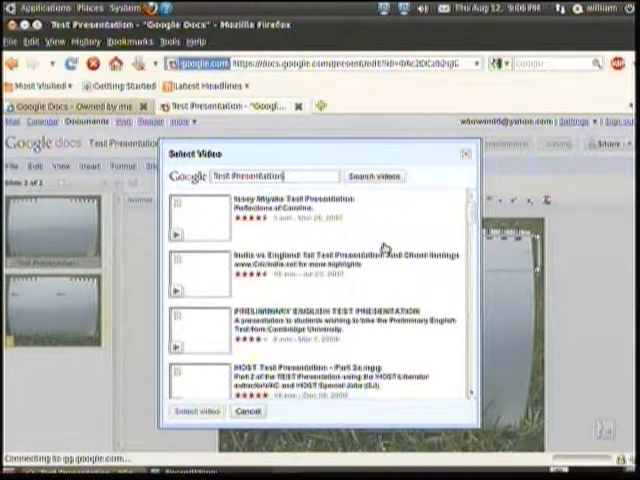
{"action": "mouse_move", "coordinate": [388, 248]}
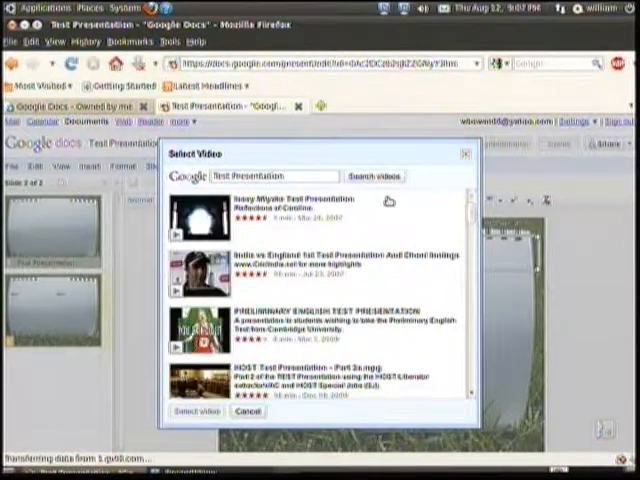
{"action": "scroll", "scroll_direction": "down", "scroll_amount": 3}
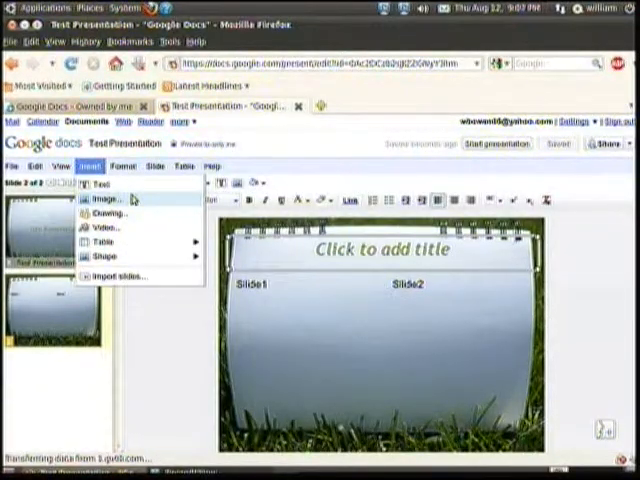
{"action": "left_click", "coordinate": [103, 211]}
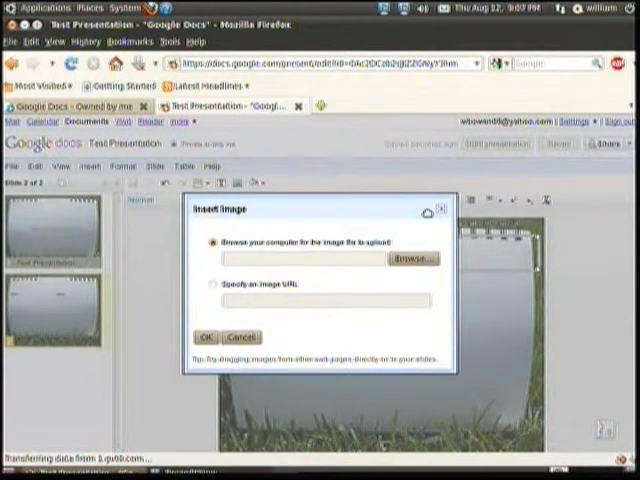
{"action": "left_click", "coordinate": [241, 337]}
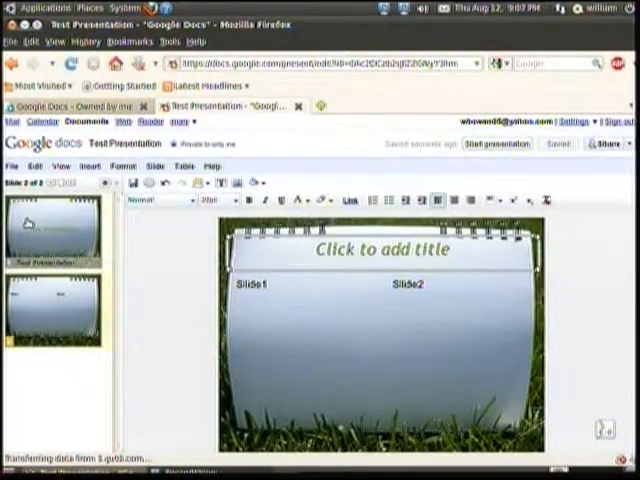
{"action": "left_click", "coordinate": [91, 166]}
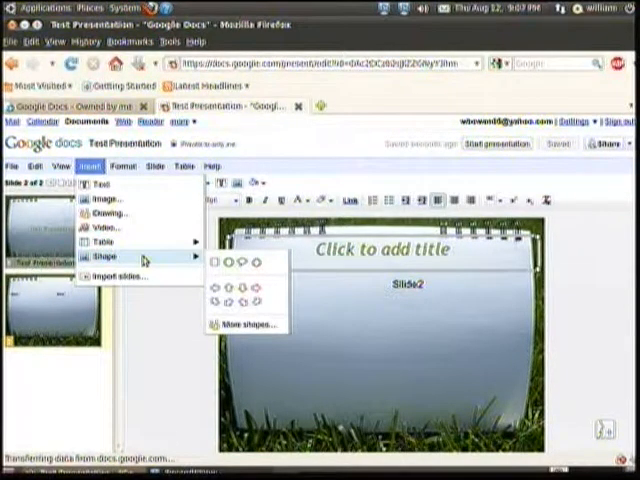
{"action": "left_click", "coordinate": [11, 166]}
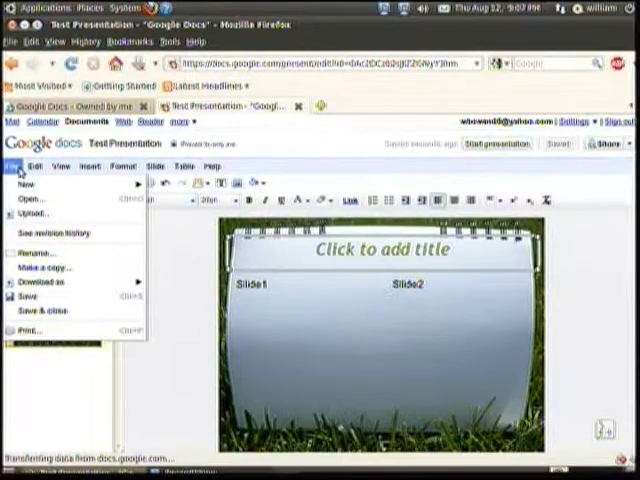
{"action": "left_click", "coordinate": [61, 166]}
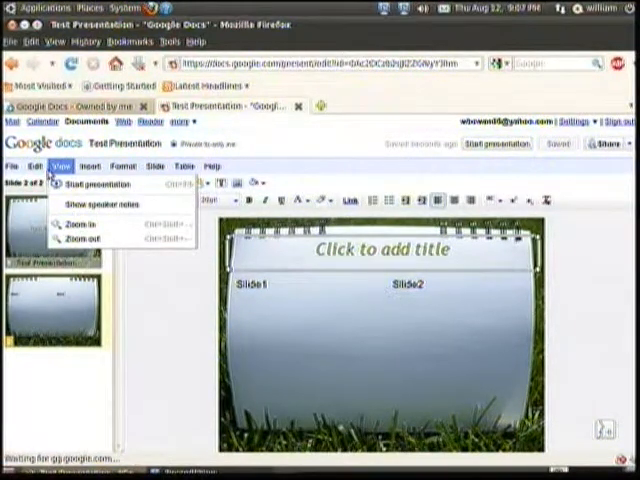
{"action": "left_click", "coordinate": [95, 183]}
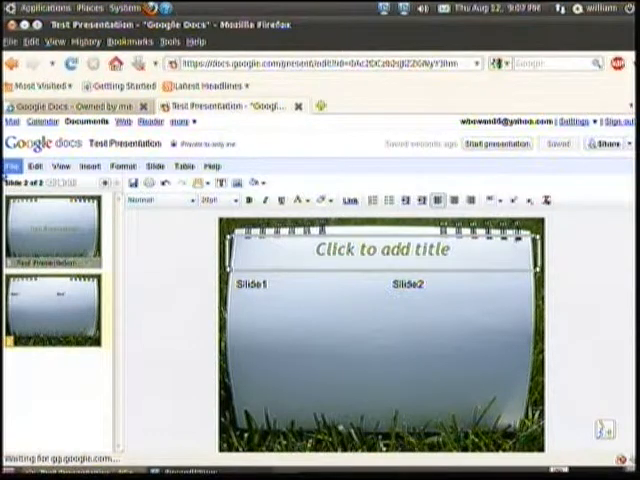
- Save and close Test Presentation, then open the NSBE-DAE document
{"action": "left_click", "coordinate": [13, 165]}
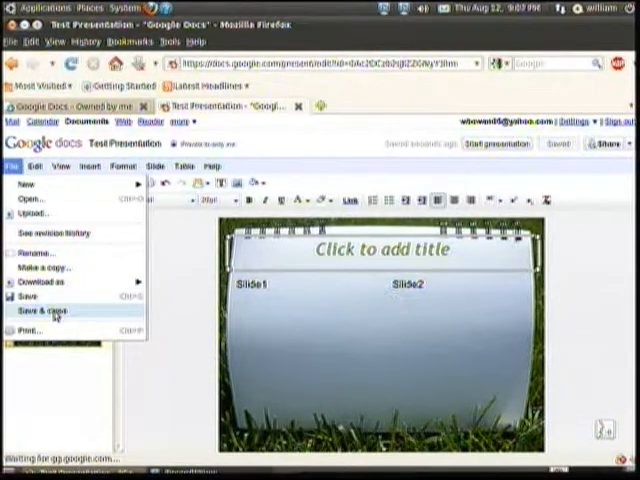
{"action": "left_click", "coordinate": [42, 311]}
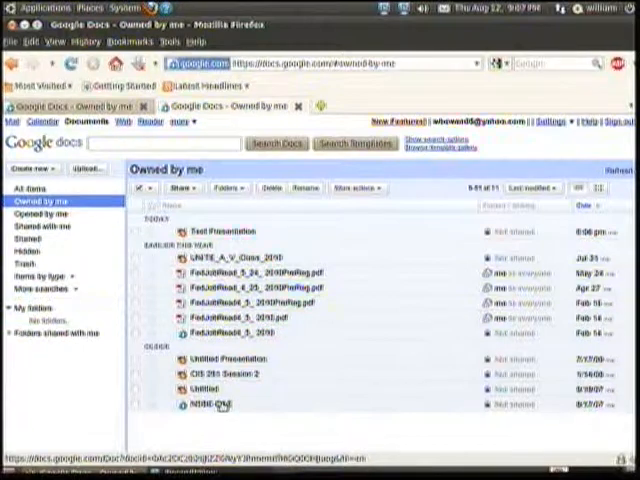
{"action": "left_click", "coordinate": [195, 405]}
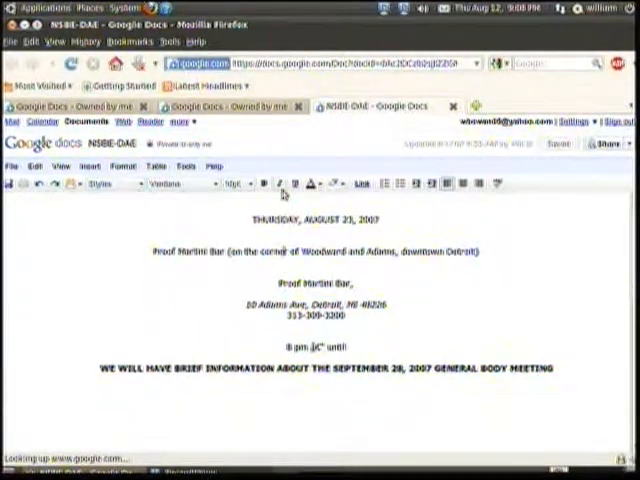
{"action": "mouse_move", "coordinate": [330, 203]}
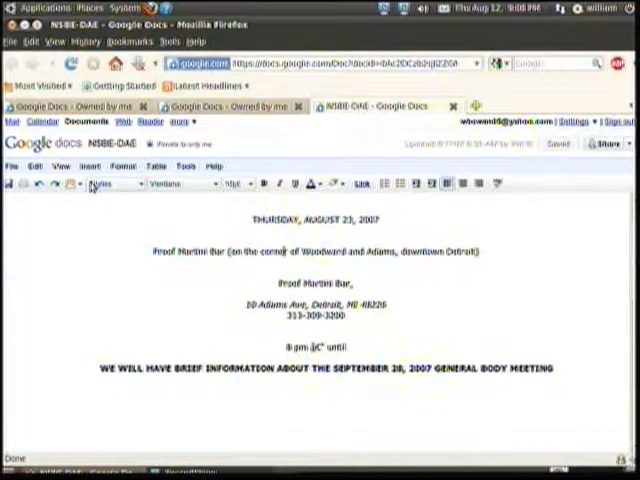
- Browse the Table and Format menus, then save and close NSBE-DAE
{"action": "left_click", "coordinate": [155, 166]}
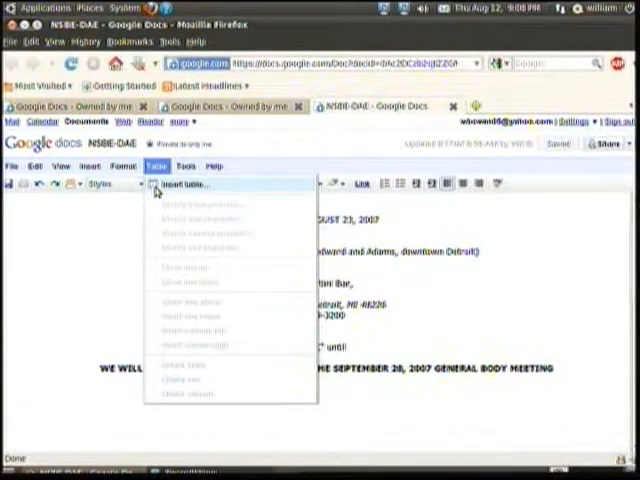
{"action": "left_click", "coordinate": [122, 166]}
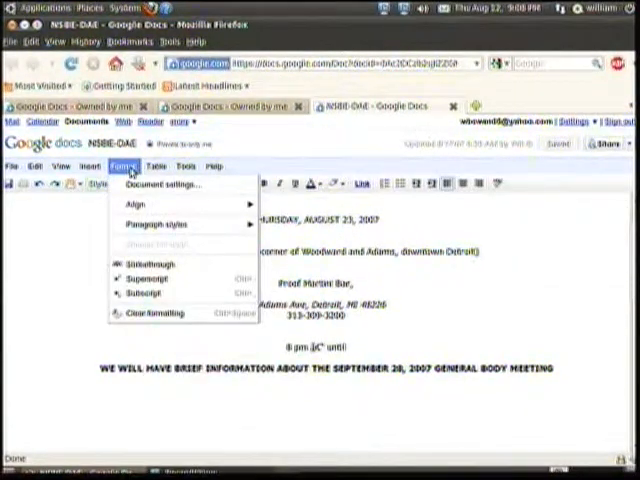
{"action": "left_click", "coordinate": [14, 166]}
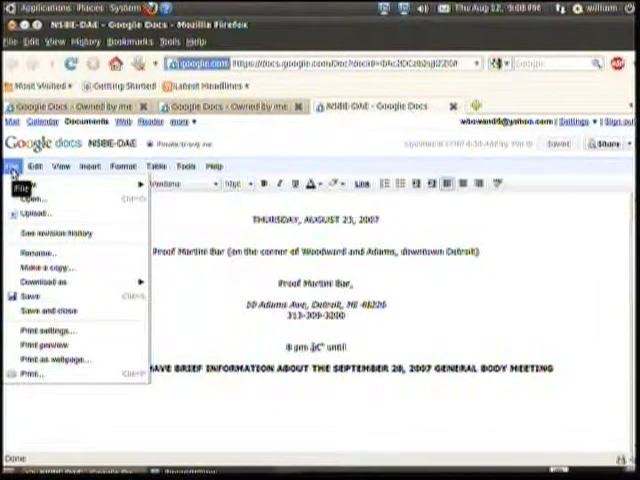
{"action": "mouse_move", "coordinate": [40, 310]}
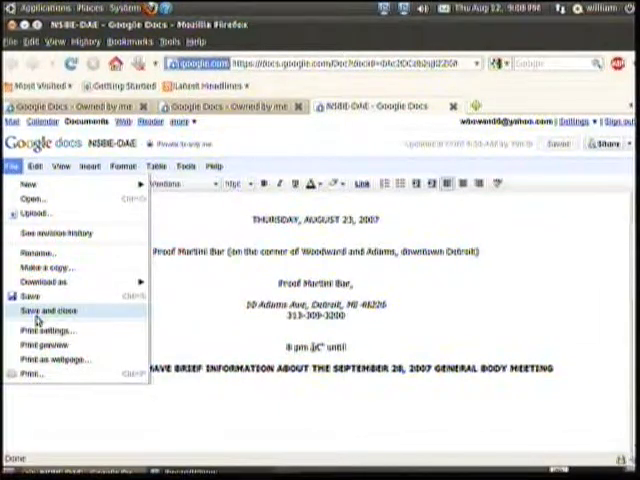
{"action": "left_click", "coordinate": [43, 310]}
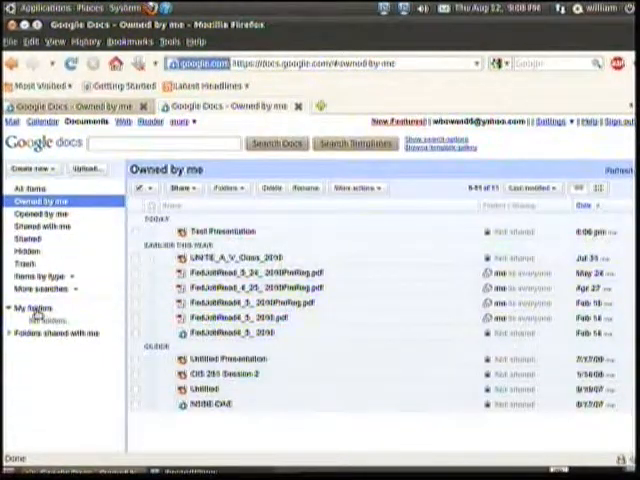
- Choose Form from the Create new menu to start an untitled form
{"action": "left_click", "coordinate": [33, 168]}
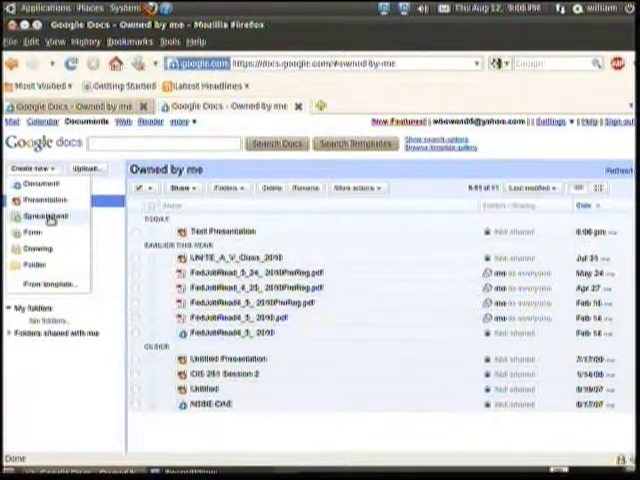
{"action": "left_click", "coordinate": [43, 216]}
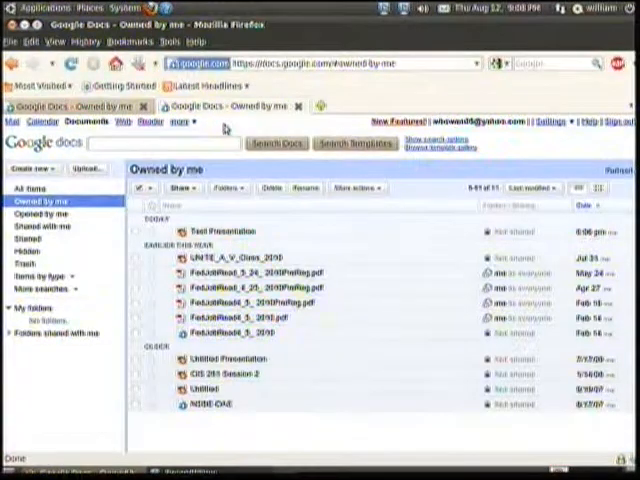
{"action": "left_click", "coordinate": [35, 168]}
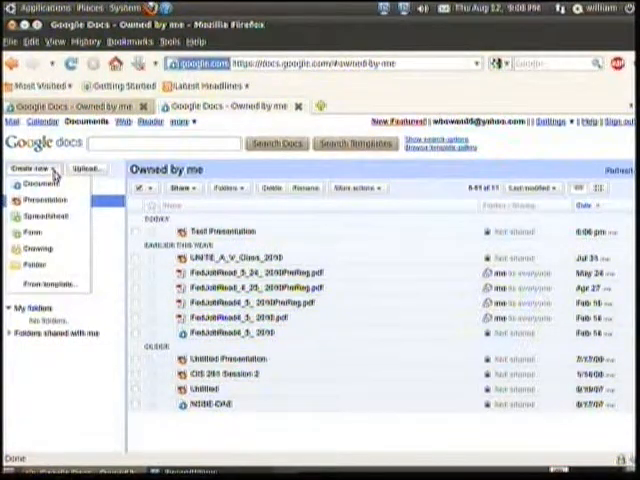
{"action": "left_click", "coordinate": [38, 218]}
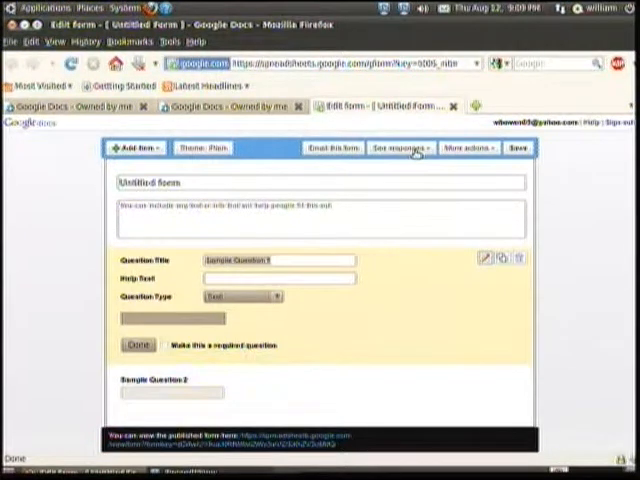
- Open and dismiss the See responses dropdown, then close the second Docs tab
{"action": "left_click", "coordinate": [399, 147]}
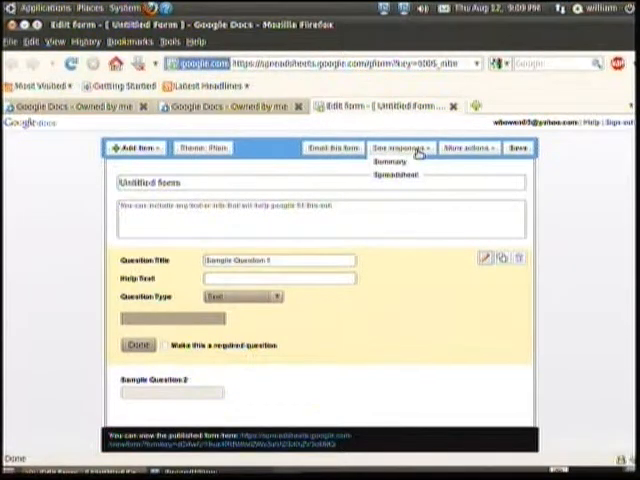
{"action": "left_click", "coordinate": [467, 147]}
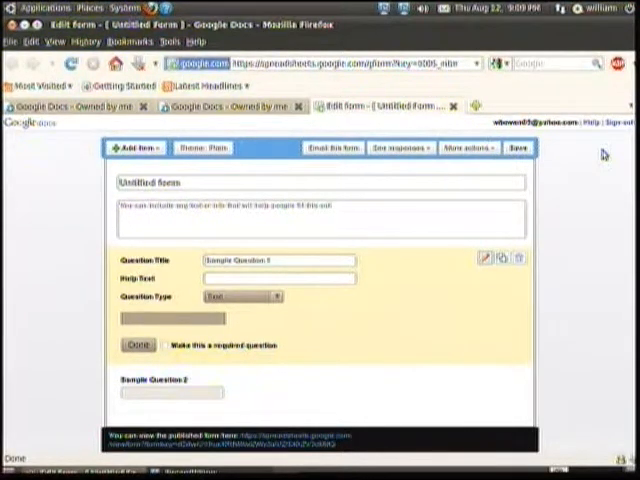
{"action": "mouse_move", "coordinate": [443, 118]}
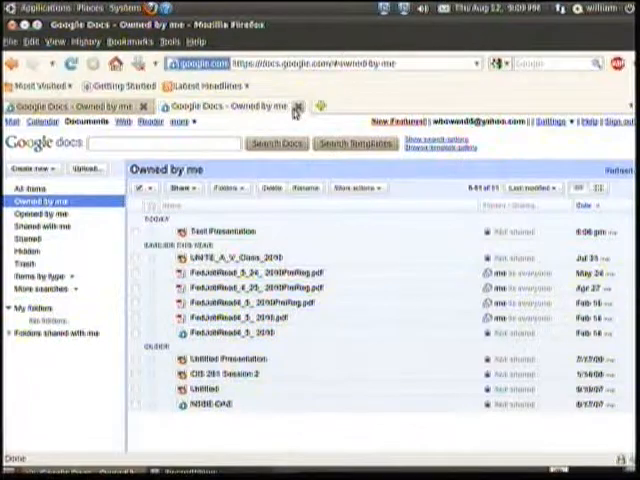
{"action": "left_click", "coordinate": [296, 107]}
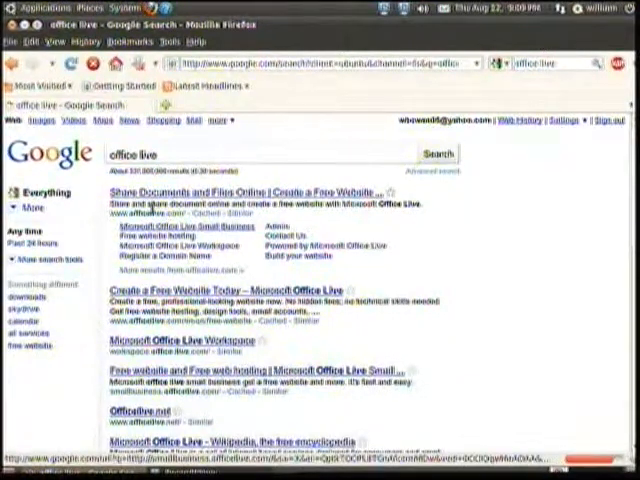
- Open the first result, 'Share Documents and Files Online | Create a Free Website'
{"action": "left_click", "coordinate": [238, 192]}
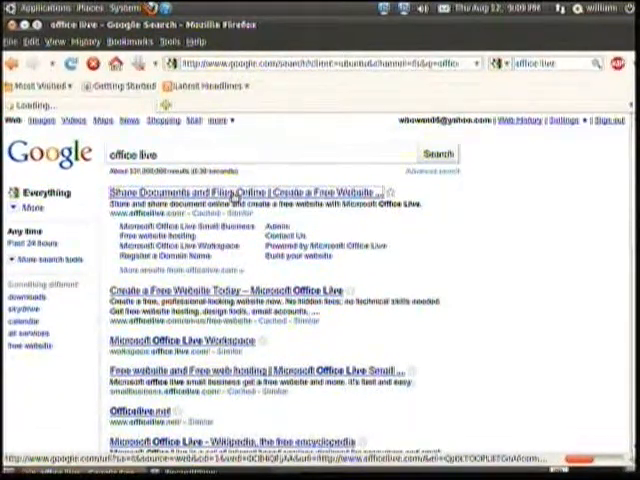
{"action": "left_click", "coordinate": [243, 193]}
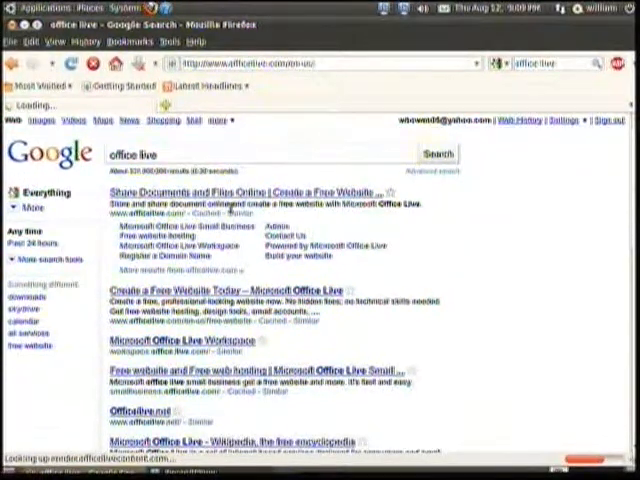
{"action": "left_click", "coordinate": [246, 192]}
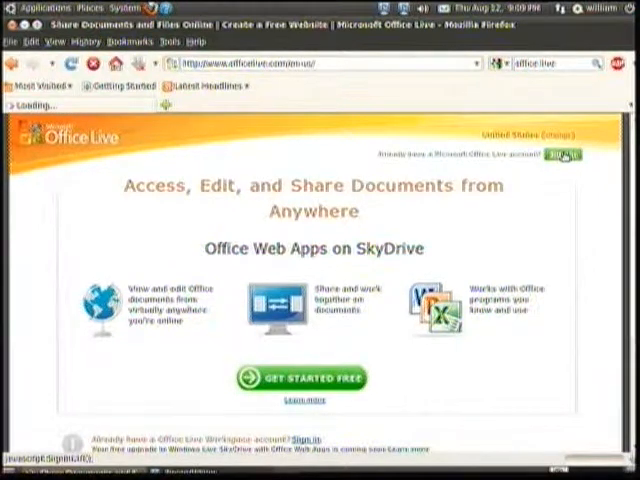
- Use the Sign in button beside 'Already have a Microsoft Office Live account?'
{"action": "left_click", "coordinate": [564, 154]}
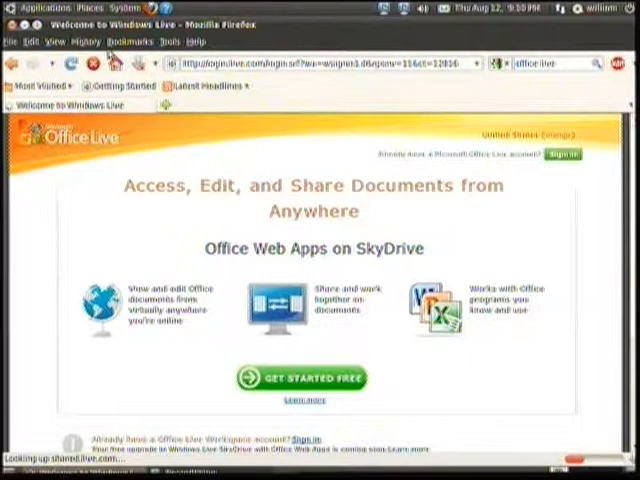
{"action": "mouse_move", "coordinate": [130, 78]}
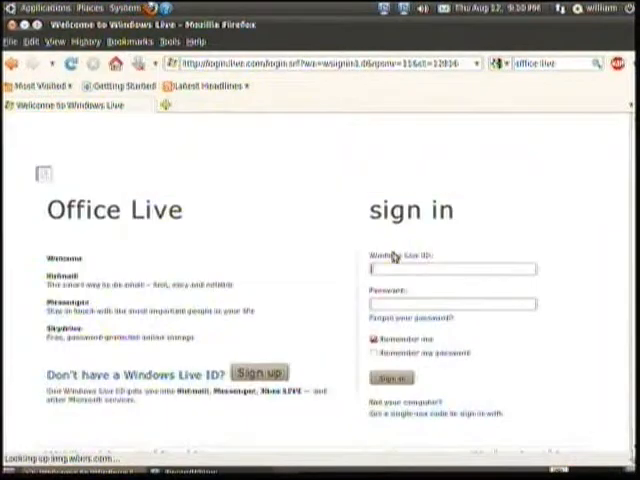
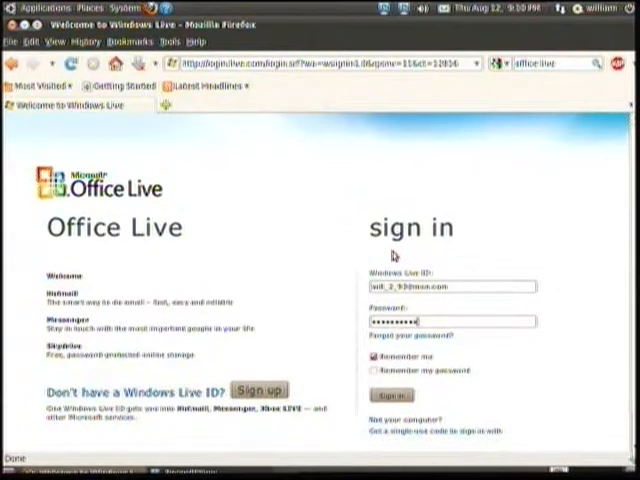
- Enter the Windows Live ID and password, then submit the sign-in several times
{"action": "left_click", "coordinate": [392, 395]}
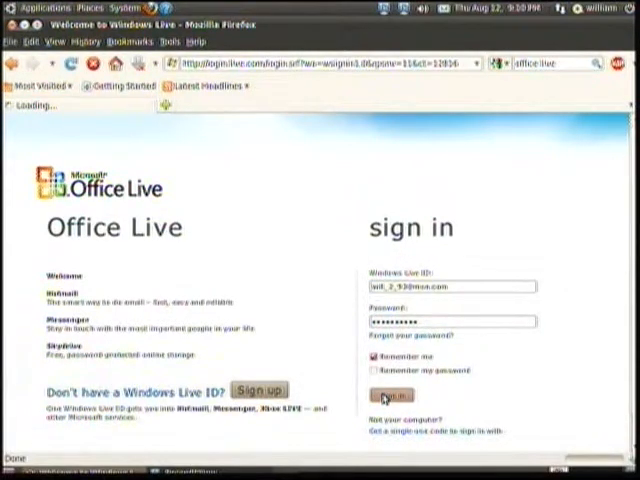
{"action": "left_click", "coordinate": [392, 395]}
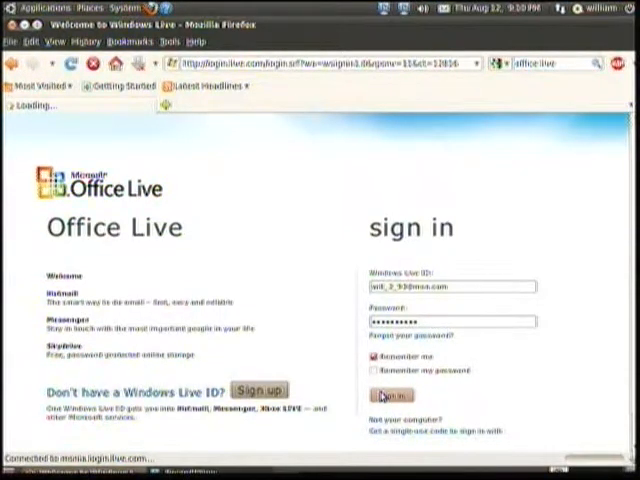
{"action": "left_click", "coordinate": [391, 396]}
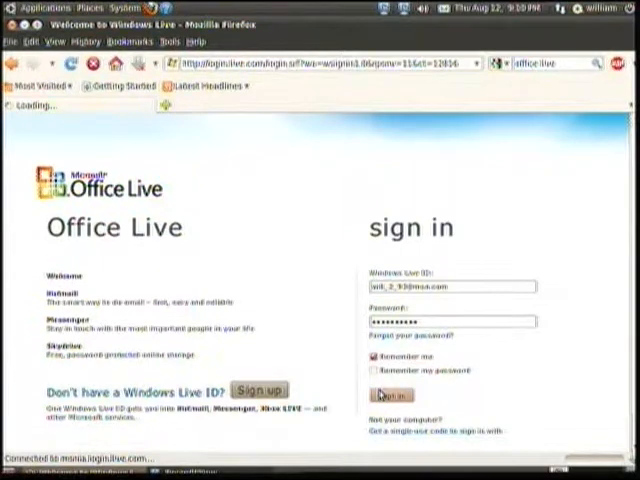
{"action": "left_click", "coordinate": [391, 395]}
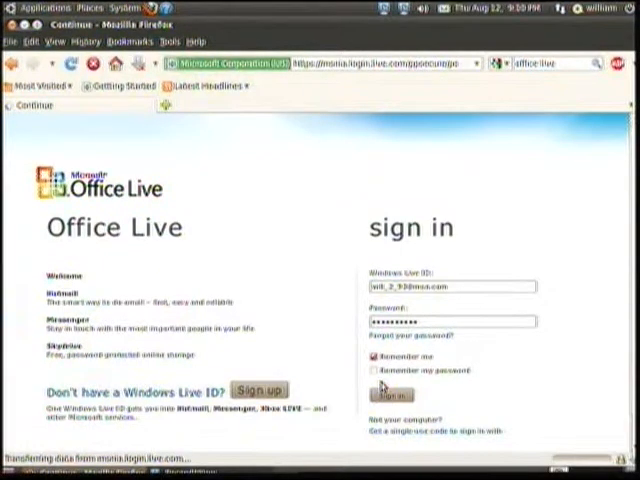
- Resubmit the sign-in details and continue past the unencrypted-data security warning
{"action": "left_click", "coordinate": [397, 395]}
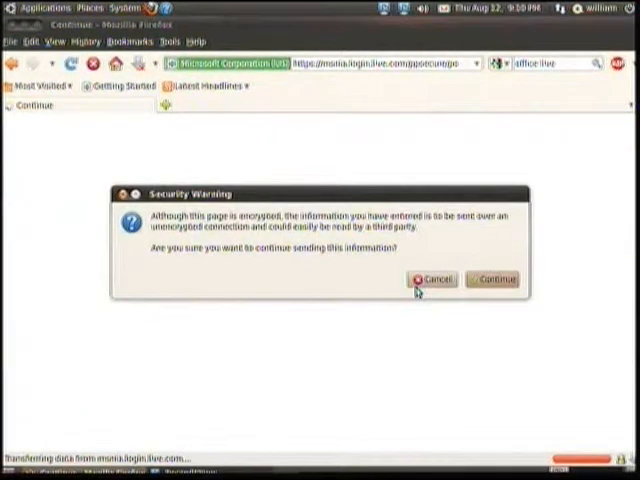
{"action": "left_click", "coordinate": [492, 279]}
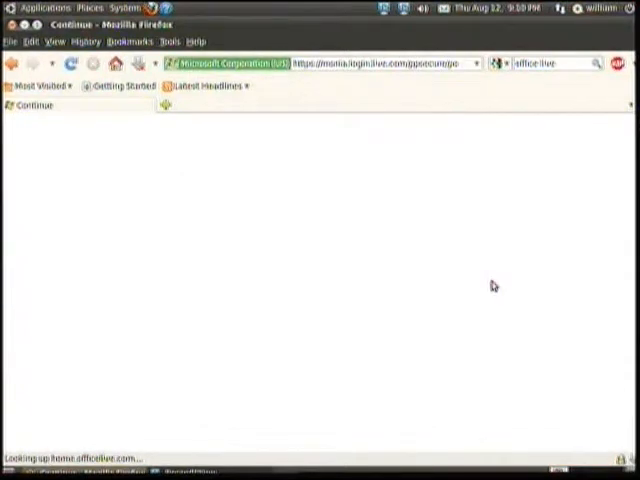
{"action": "mouse_move", "coordinate": [361, 313]}
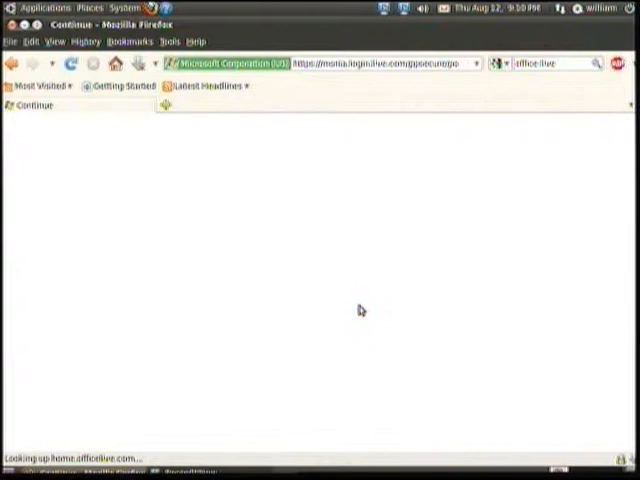
{"action": "mouse_move", "coordinate": [201, 270]}
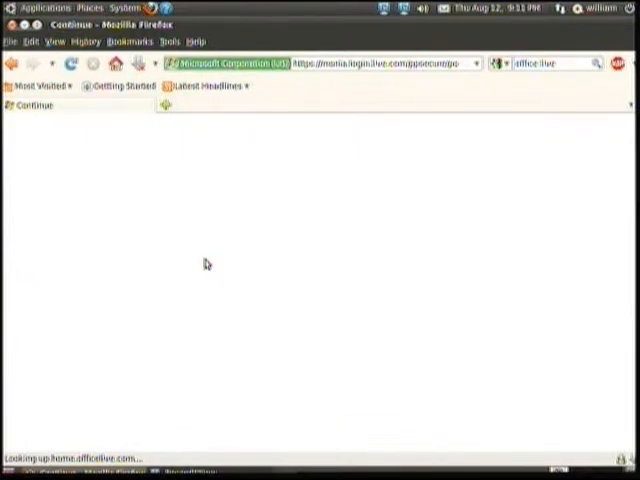
{"action": "mouse_move", "coordinate": [218, 261]}
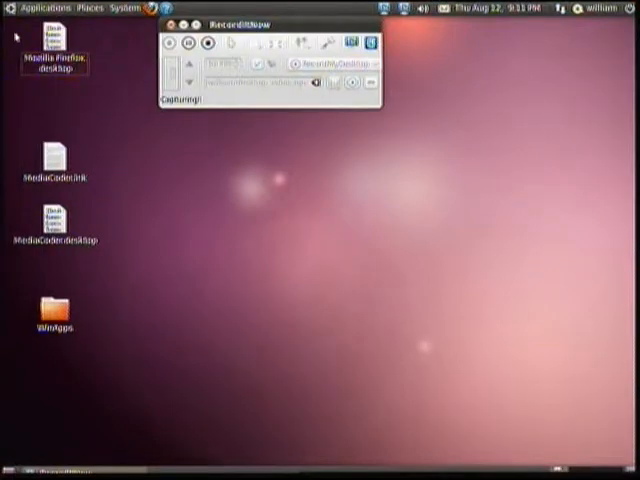
- Launch Mozilla Firefox from Applications > Wine > Programs and dismiss the default-browser prompt
{"action": "left_click", "coordinate": [44, 7]}
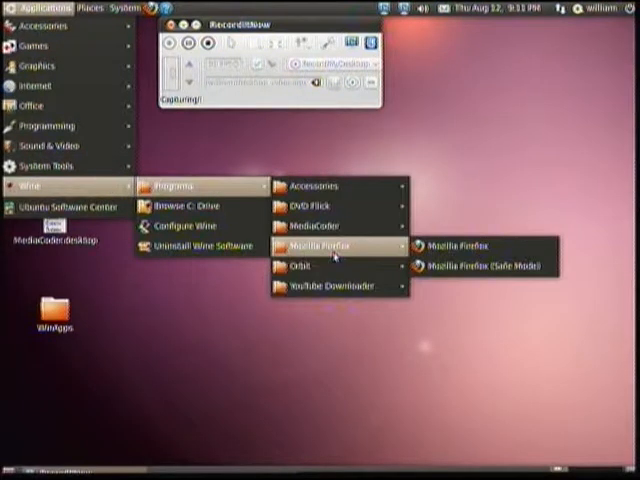
{"action": "mouse_move", "coordinate": [200, 193]}
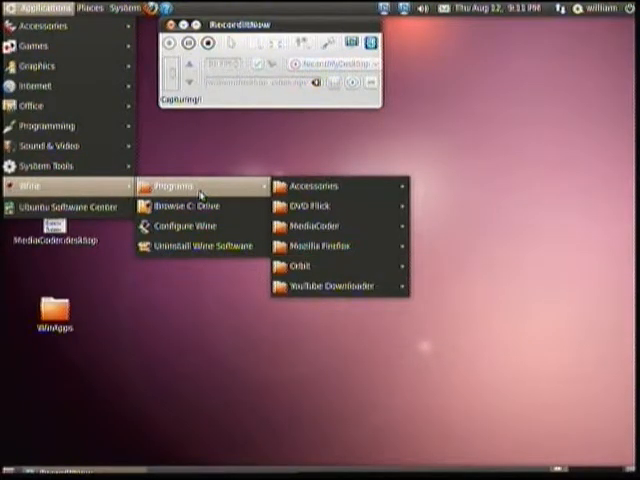
{"action": "mouse_move", "coordinate": [320, 246]}
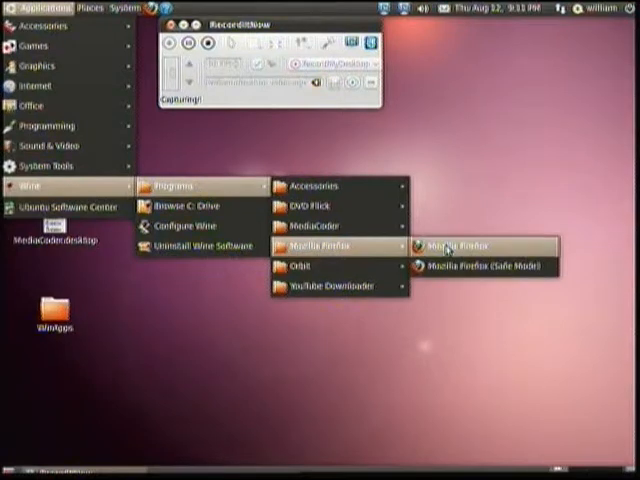
{"action": "left_click", "coordinate": [456, 246]}
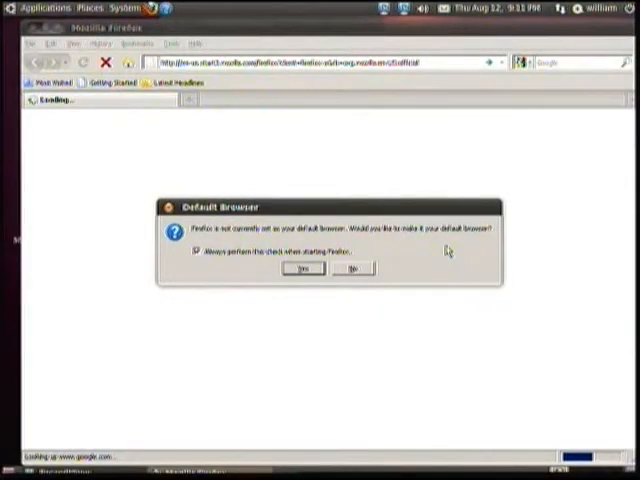
{"action": "left_click", "coordinate": [352, 268]}
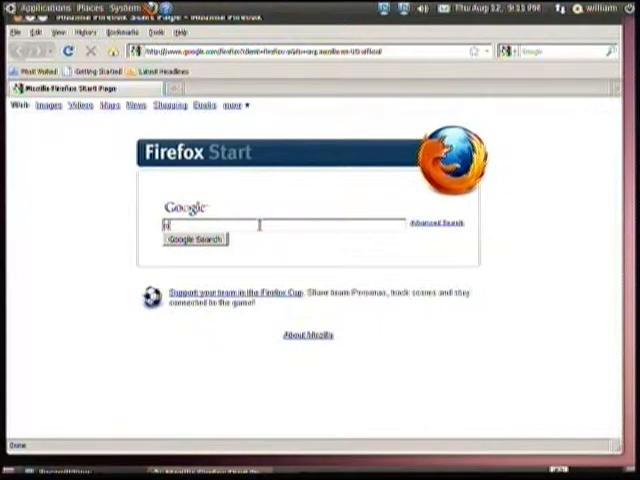
- Google 'office live' and open the top result, Share Documents and Files Online
{"action": "type", "text": "office li"}
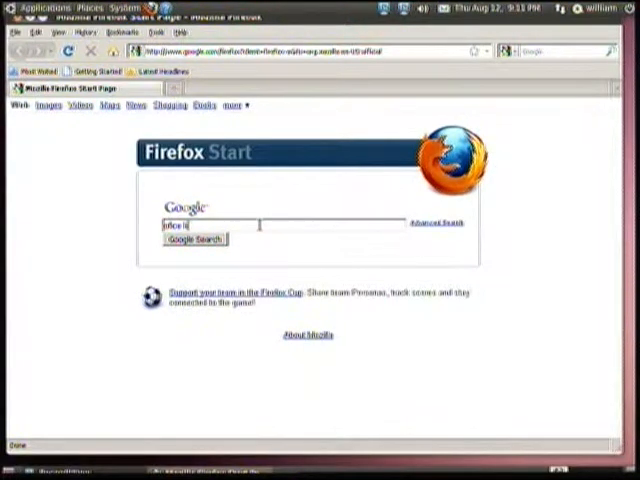
{"action": "left_click", "coordinate": [193, 240]}
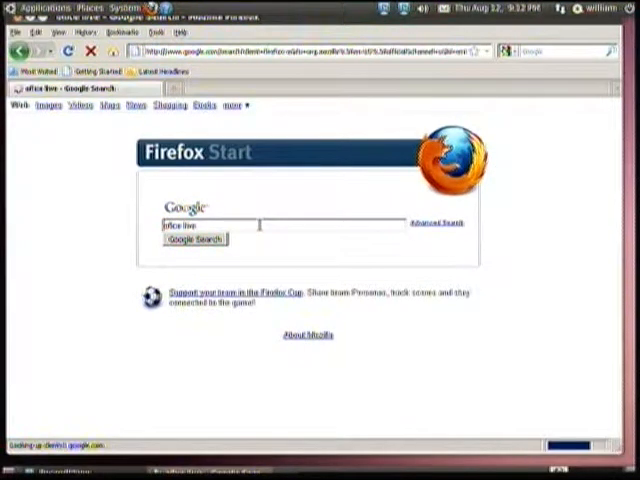
{"action": "left_click", "coordinate": [193, 239]}
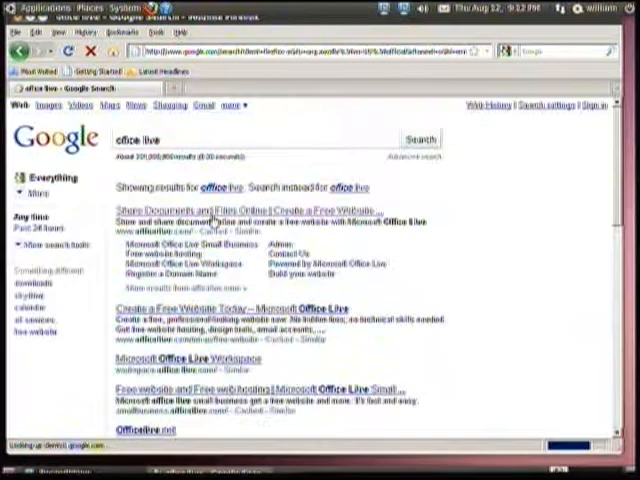
{"action": "left_click", "coordinate": [245, 208]}
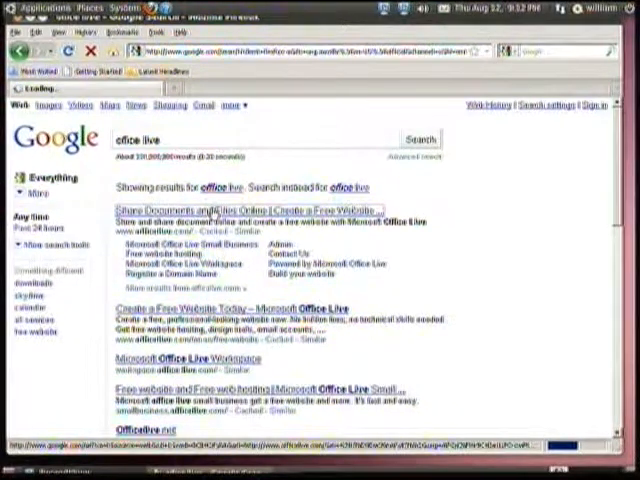
{"action": "left_click", "coordinate": [248, 208]}
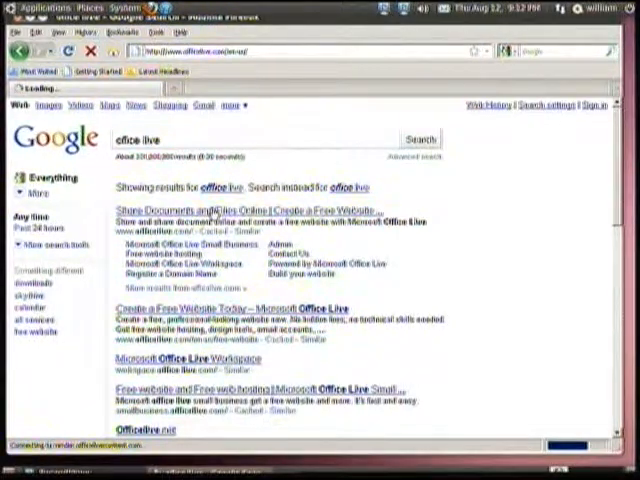
{"action": "left_click", "coordinate": [230, 209]}
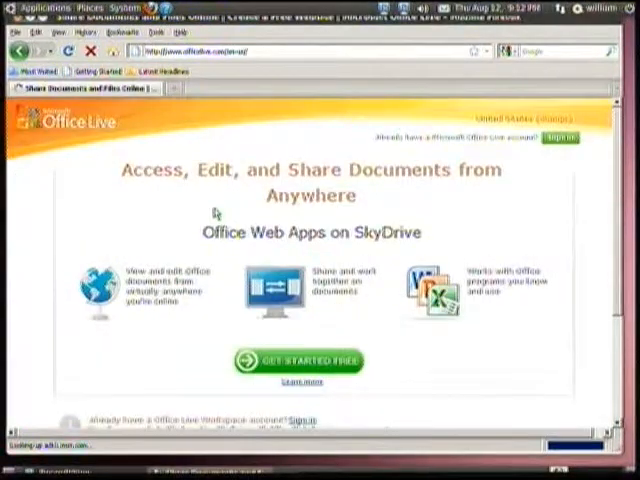
- Choose Sign in, then 'Sign in with a different Windows Live ID' for blank fields
{"action": "left_click", "coordinate": [560, 138]}
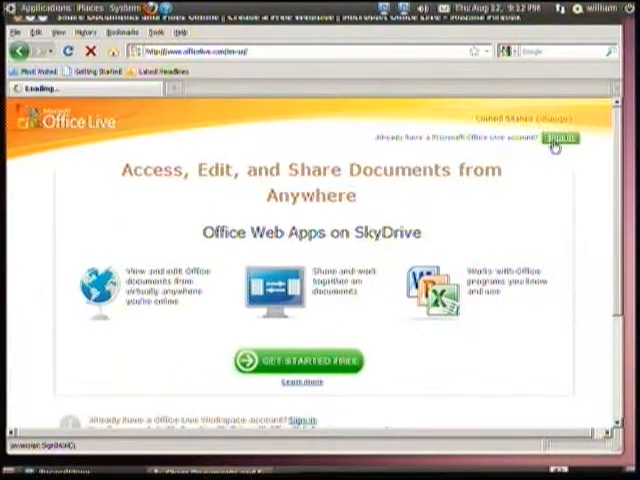
{"action": "left_click", "coordinate": [560, 137]}
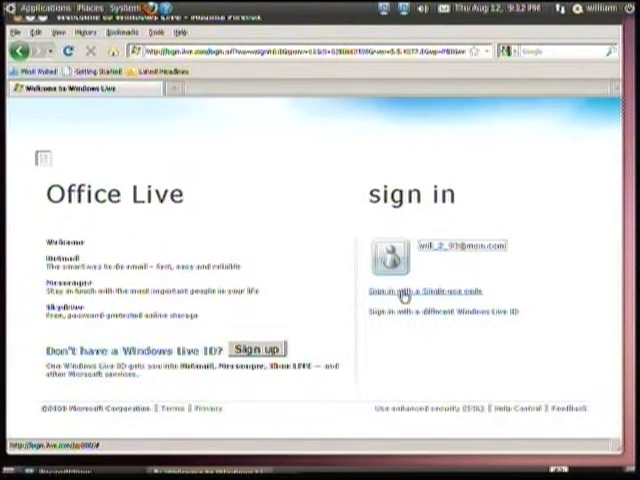
{"action": "left_click", "coordinate": [427, 291]}
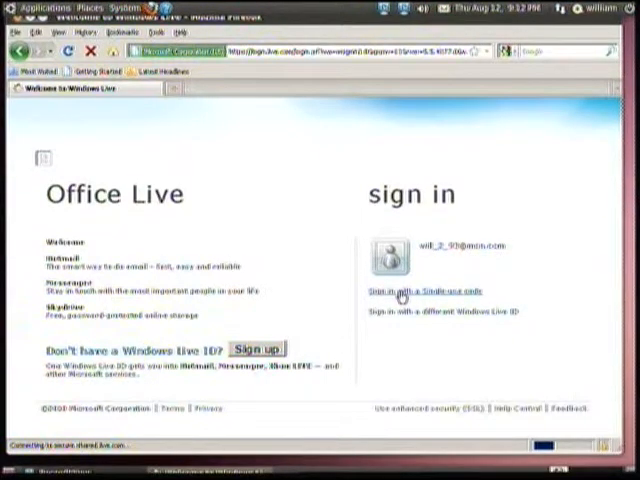
{"action": "left_click", "coordinate": [426, 291]}
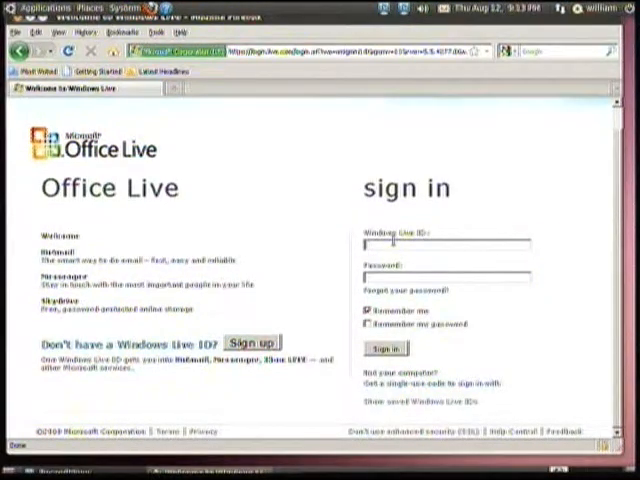
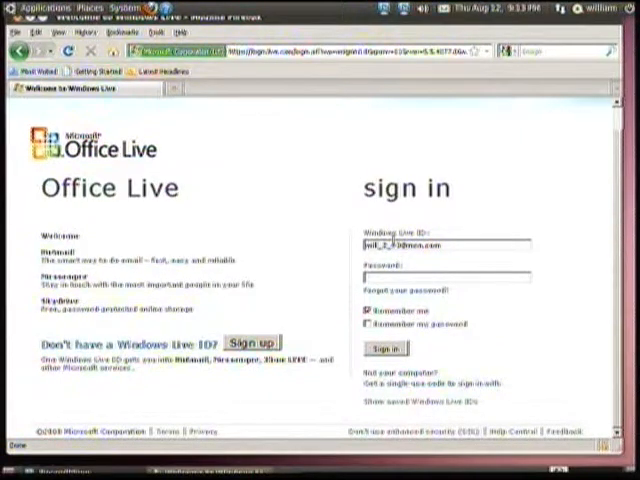
{"action": "mouse_move", "coordinate": [232, 210]}
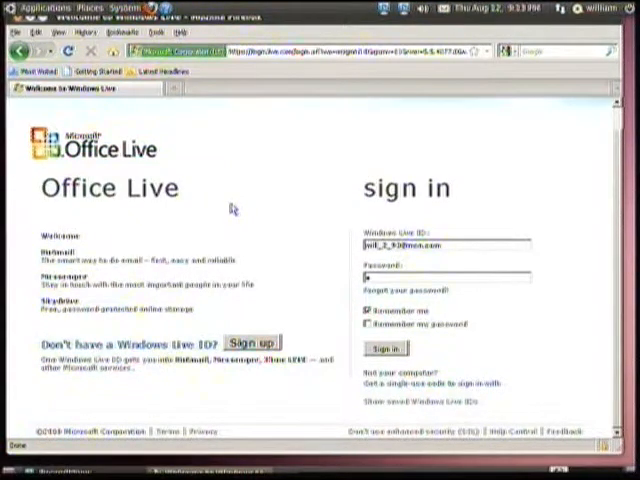
{"action": "type", "text": "password"}
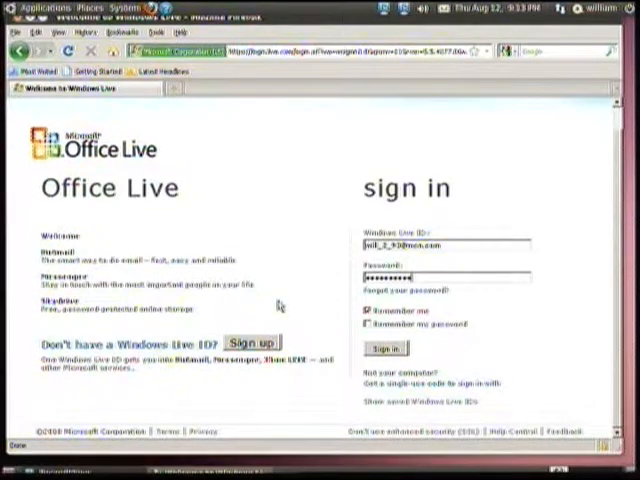
{"action": "left_click", "coordinate": [368, 310]}
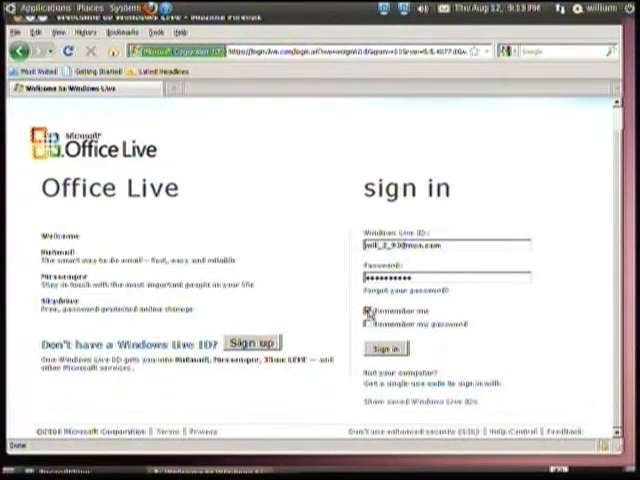
{"action": "left_click", "coordinate": [385, 348]}
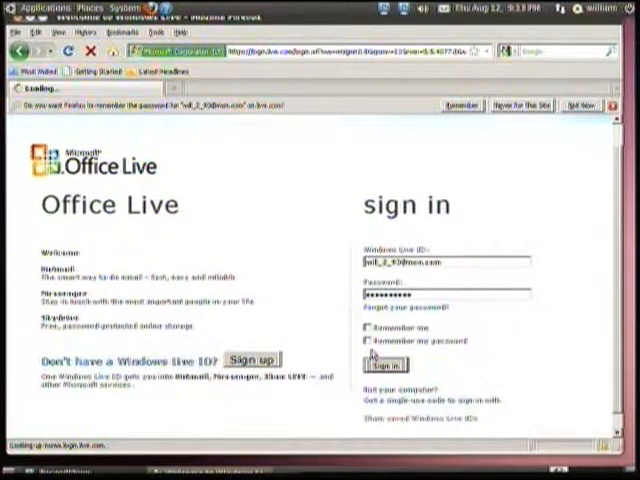
- Submit the sign-in, continue past the security warning, and remember the password
{"action": "left_click", "coordinate": [390, 363]}
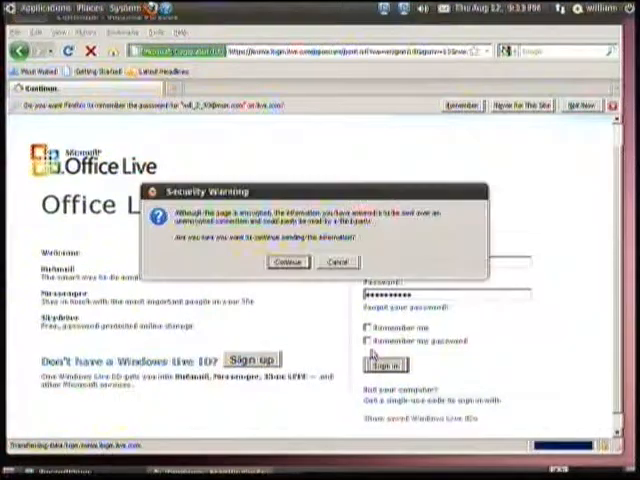
{"action": "left_click", "coordinate": [289, 262]}
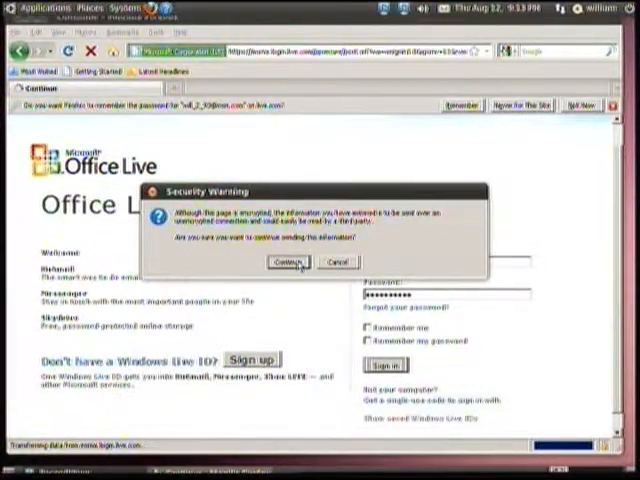
{"action": "left_click", "coordinate": [287, 262]}
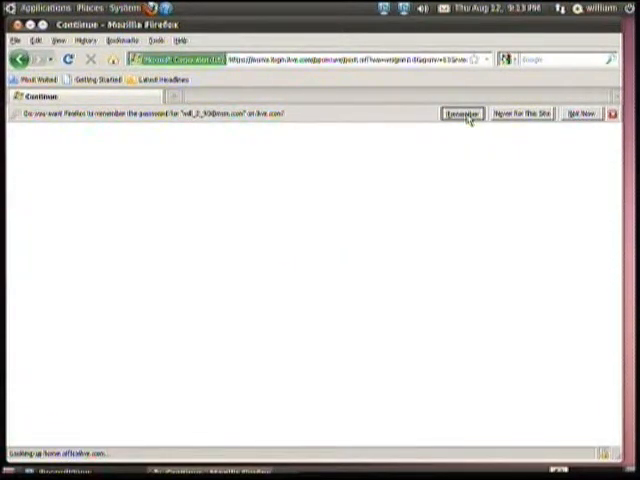
{"action": "left_click", "coordinate": [462, 113]}
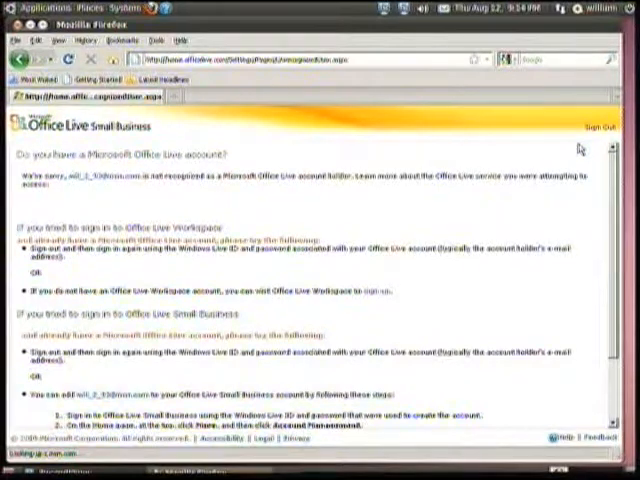
{"action": "mouse_move", "coordinate": [267, 199]}
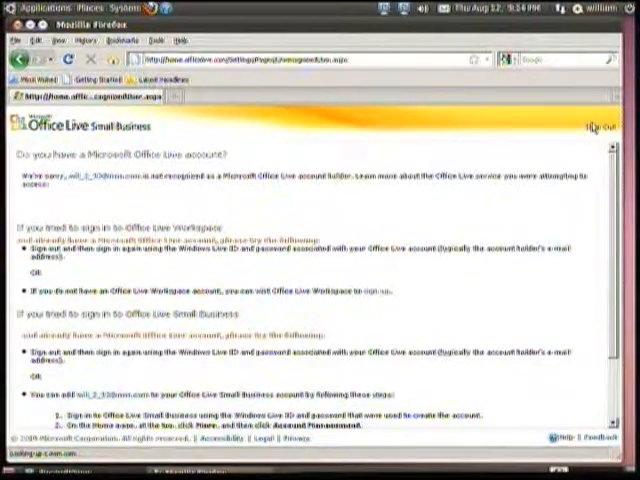
- Sign out of Office Live, then open Firefox's File menu
{"action": "left_click", "coordinate": [599, 128]}
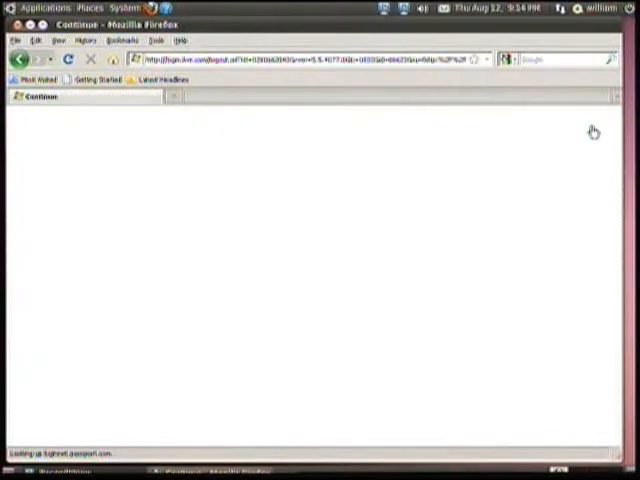
{"action": "mouse_move", "coordinate": [487, 163]}
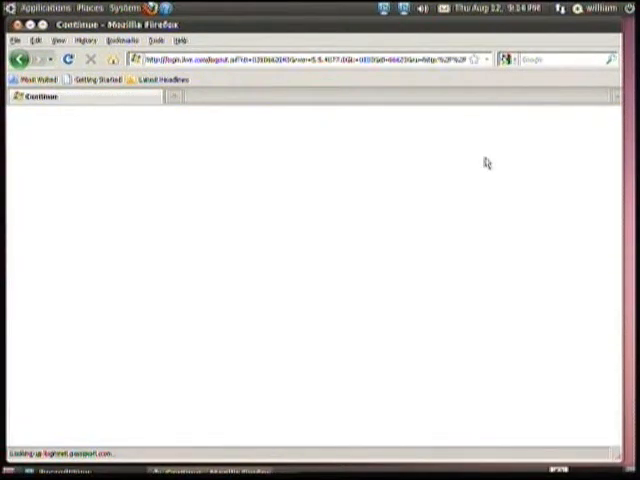
{"action": "mouse_move", "coordinate": [458, 162]}
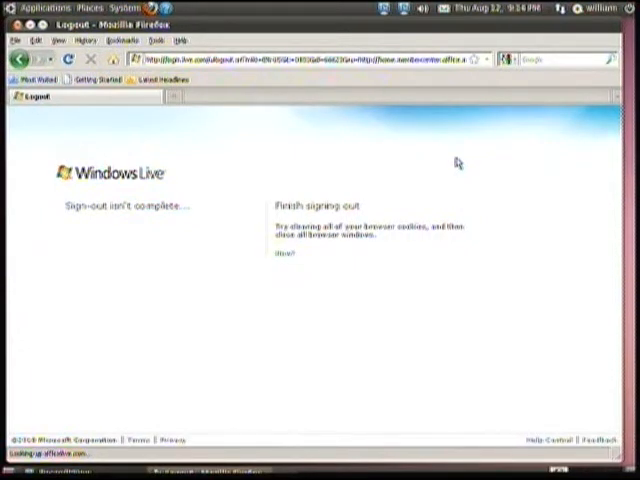
{"action": "mouse_move", "coordinate": [173, 199]}
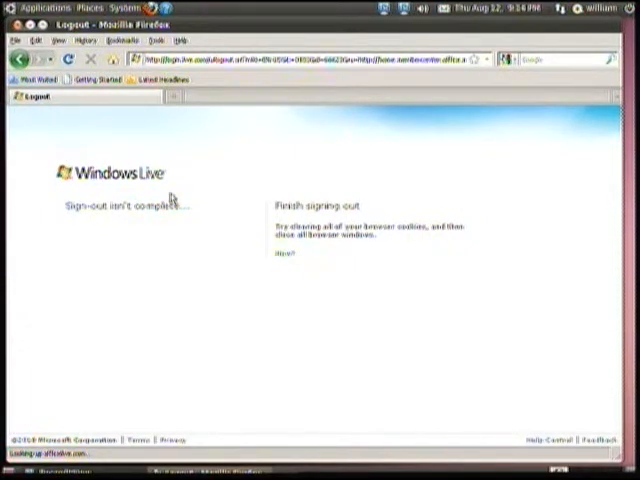
{"action": "left_click", "coordinate": [14, 40]}
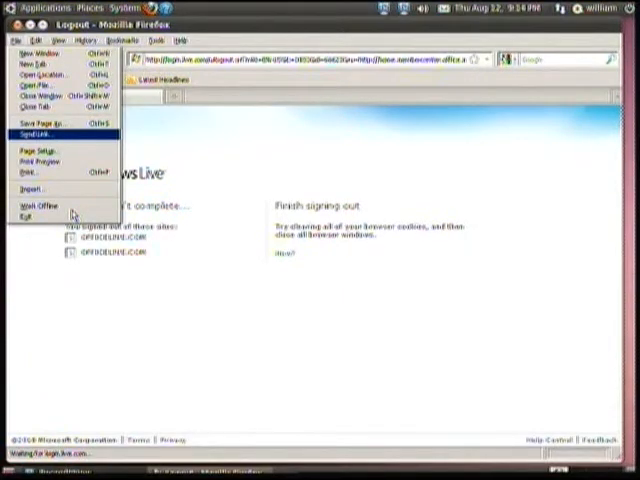